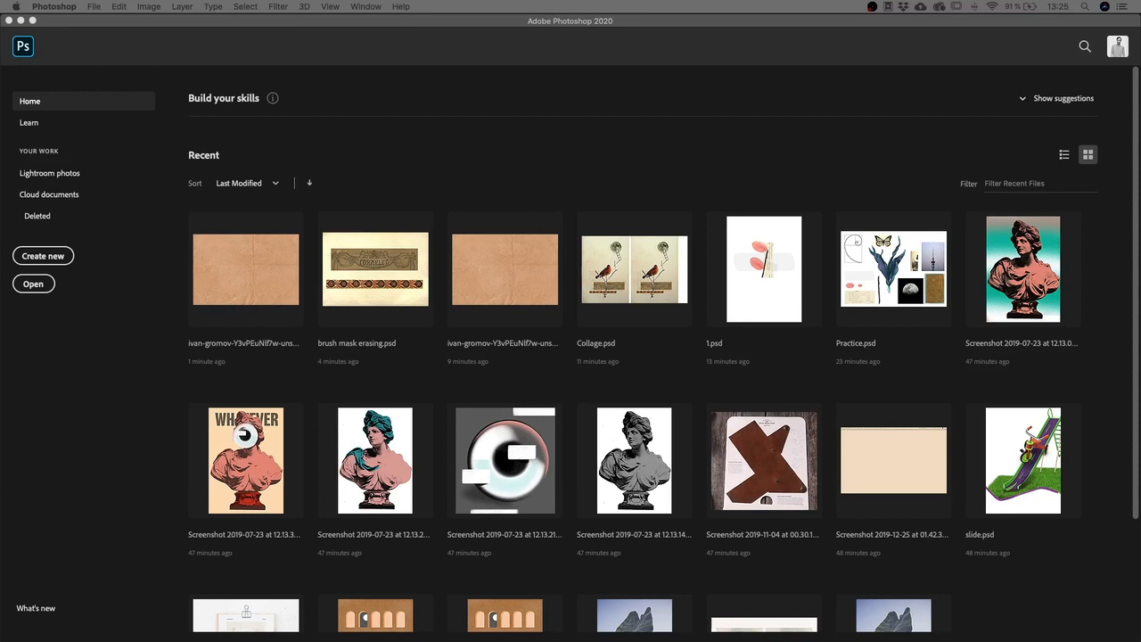
- Create a new blank document from the A4 preset (210 × 297 mm, 300 ppi)
left_click(43, 256)
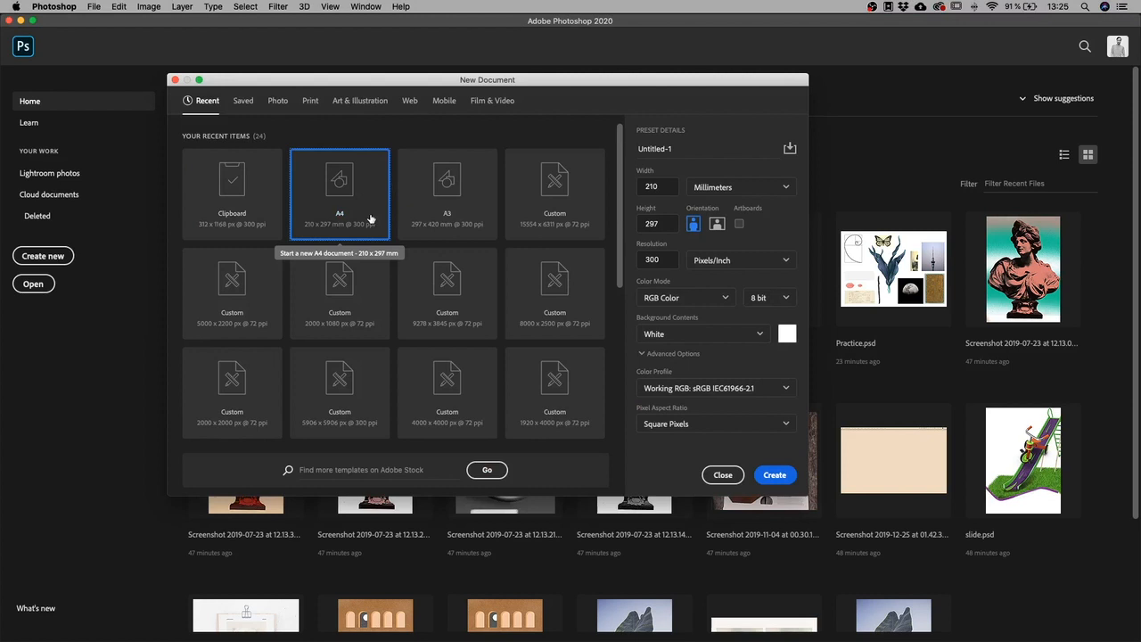
left_click(310, 100)
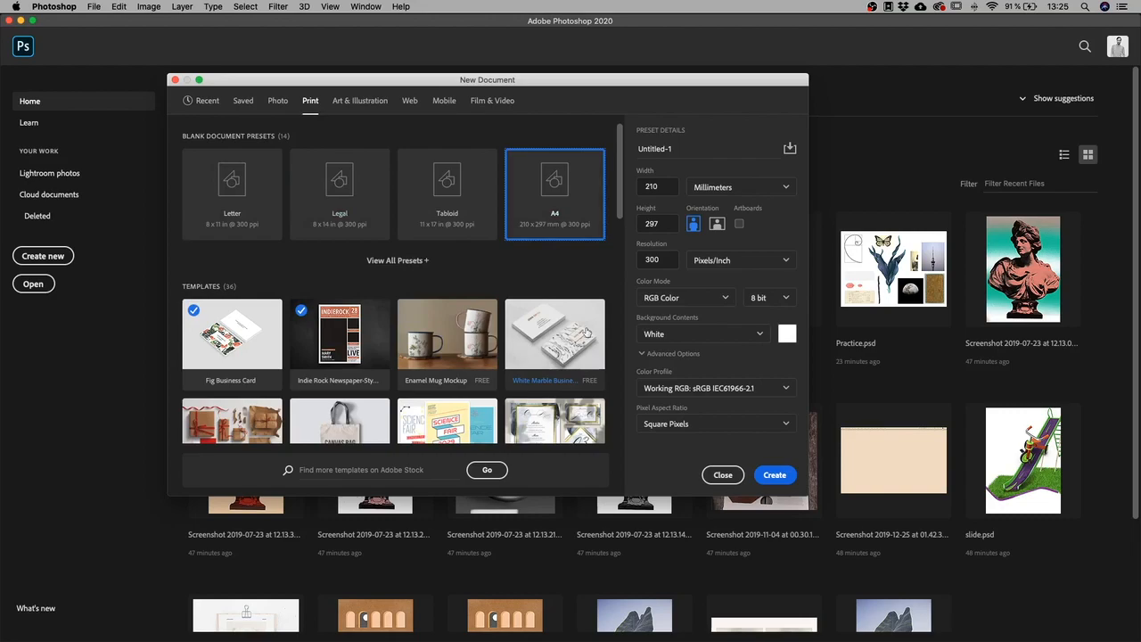
left_click(775, 474)
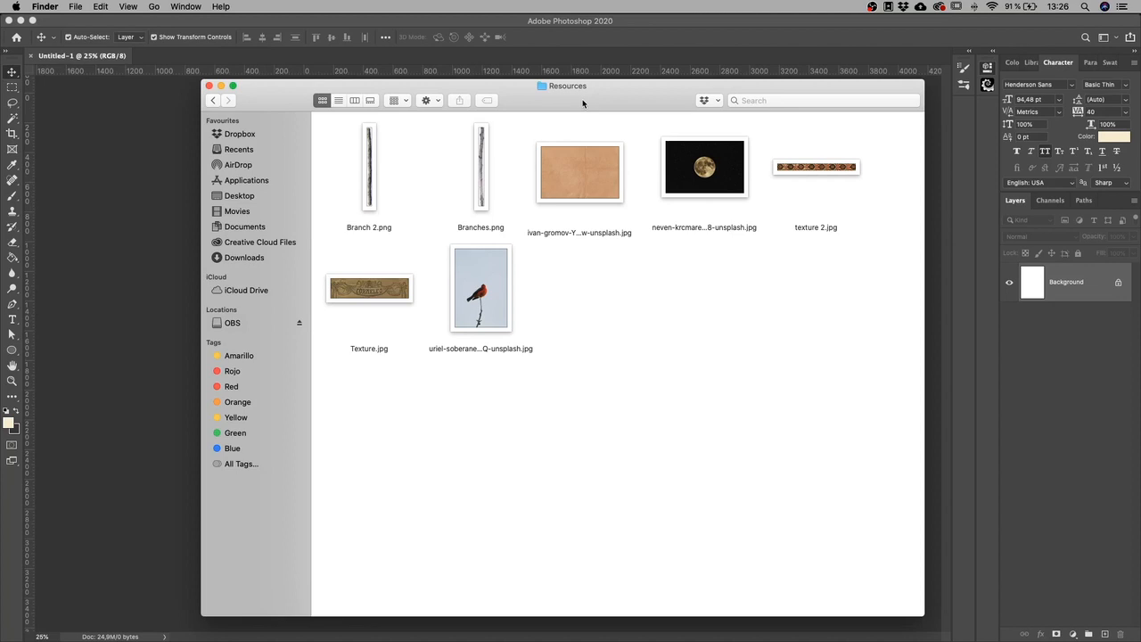
mouse_move(595, 131)
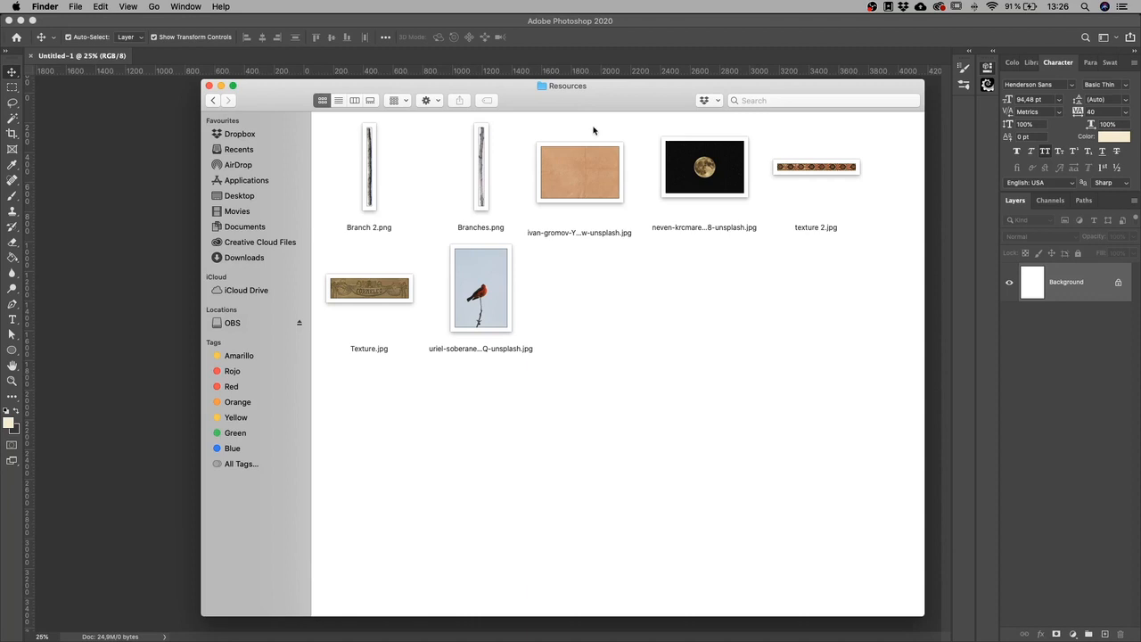
- Open the ivan-gromov Unsplash kraft paper JPG from the Resources folder
double_click(578, 172)
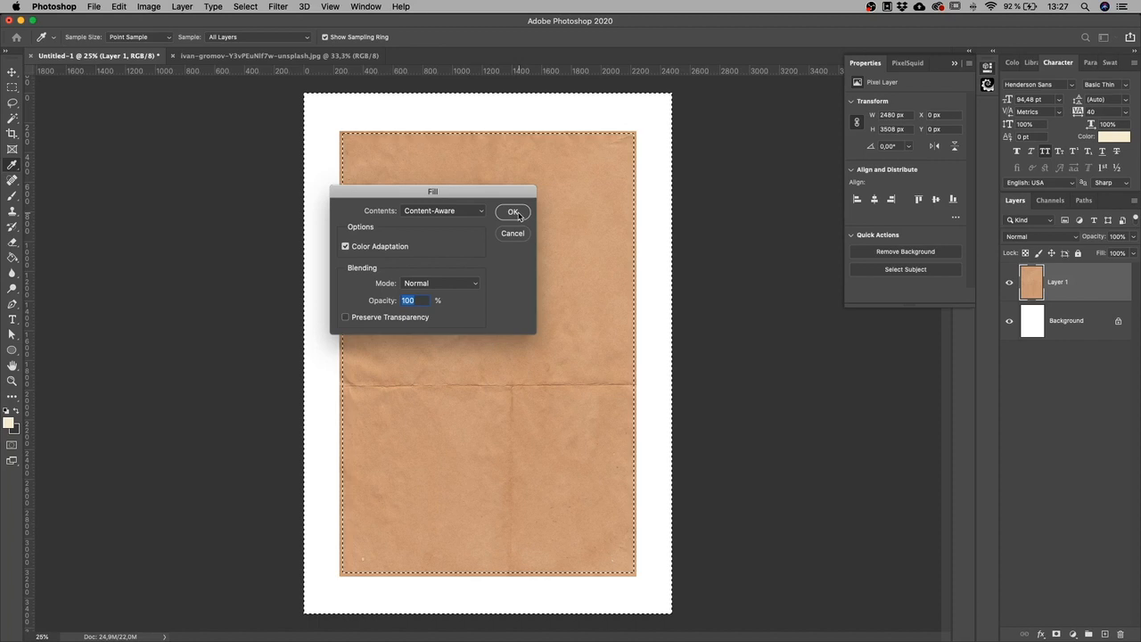
- Apply the content-aware fill so the kraft paper covers the white margins
left_click(513, 212)
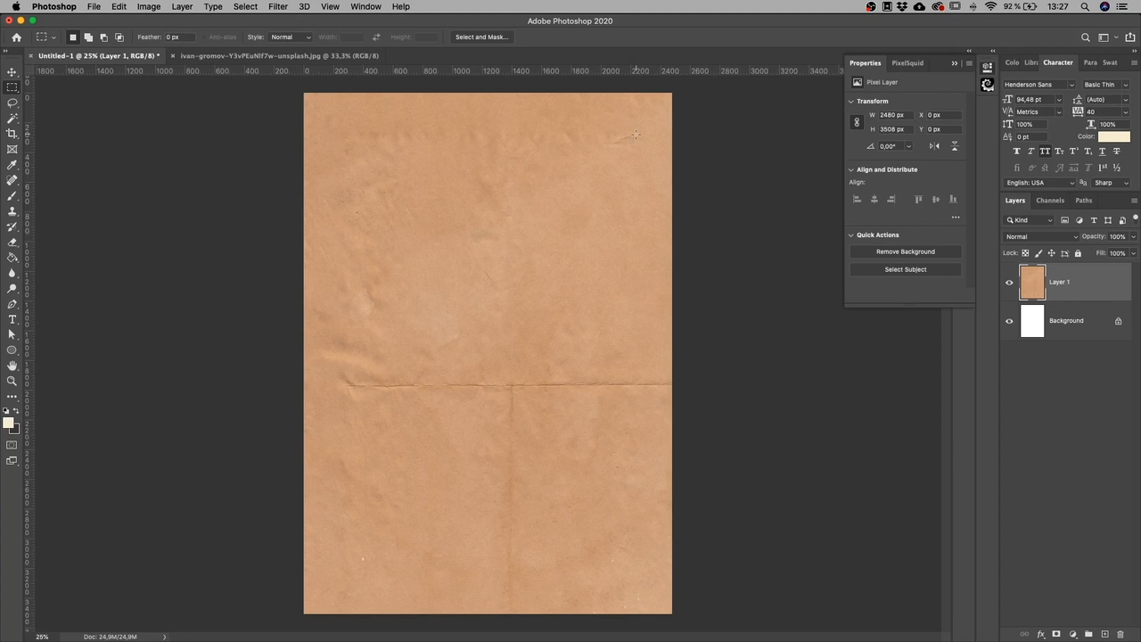
mouse_move(624, 125)
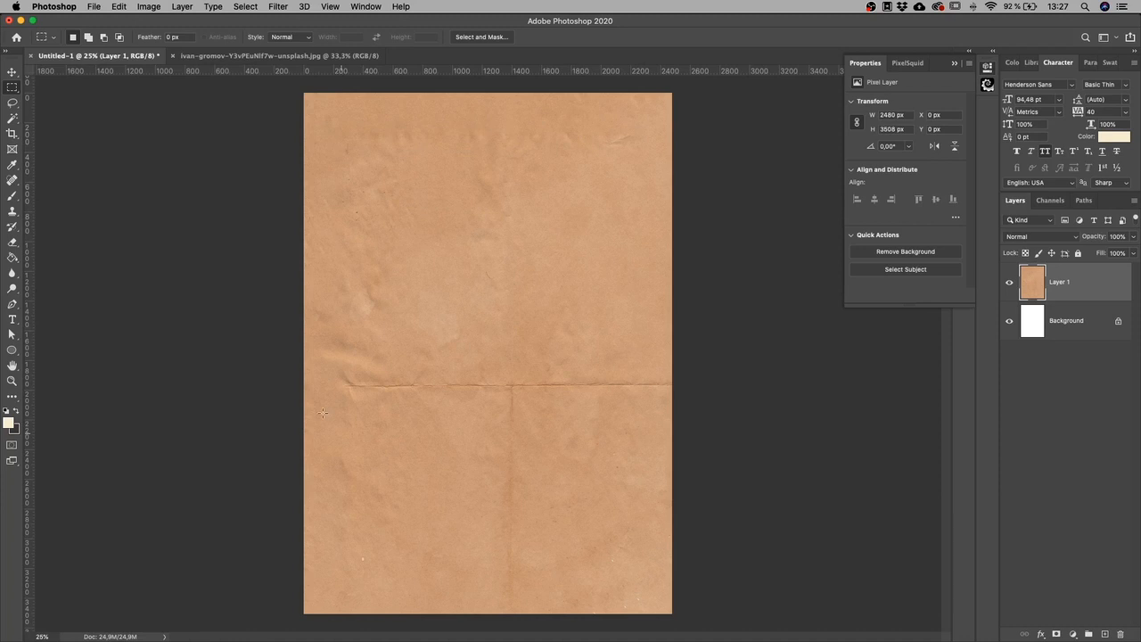
mouse_move(479, 569)
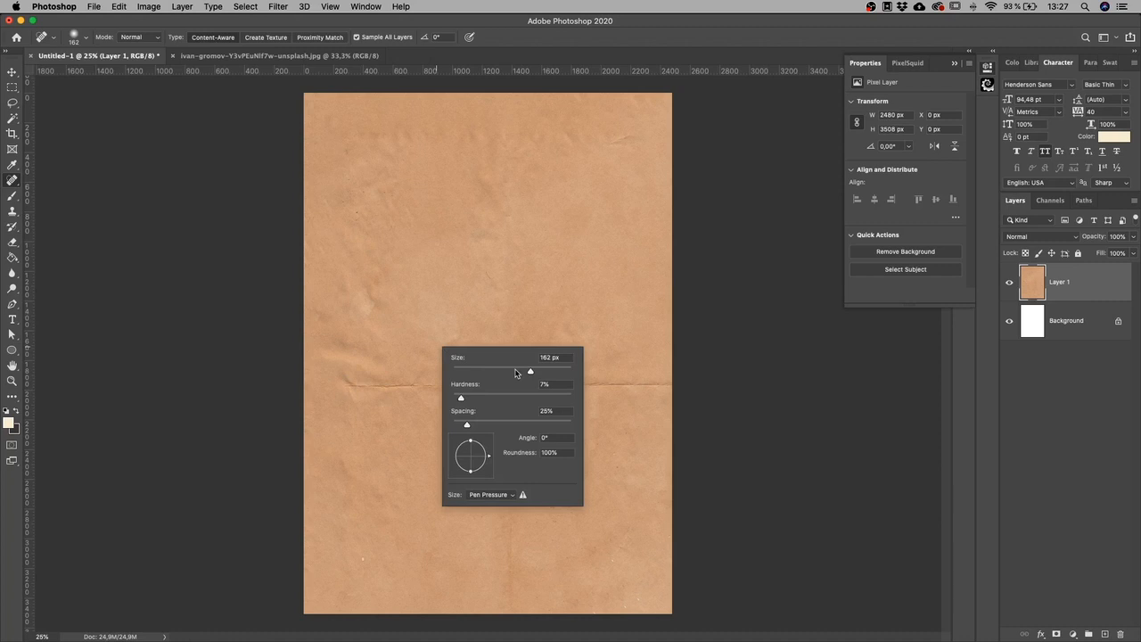
- Heal the horizontal crease and the lower vertical crease with Spot Healing strokes
left_click_drag(339, 385, 649, 383)
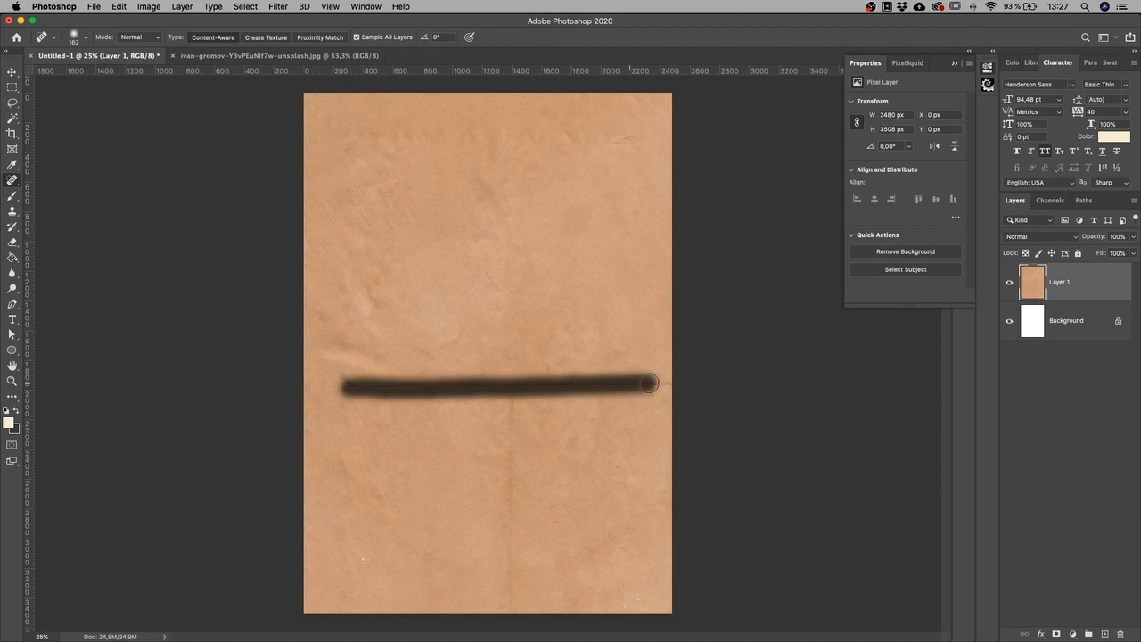
left_click_drag(510, 387, 510, 544)
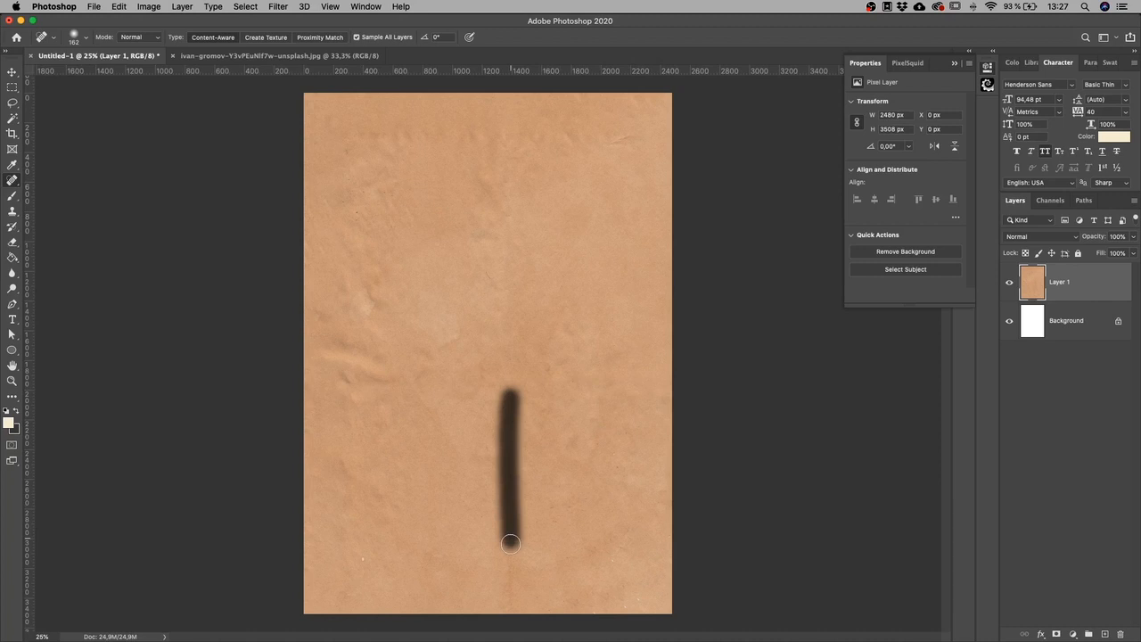